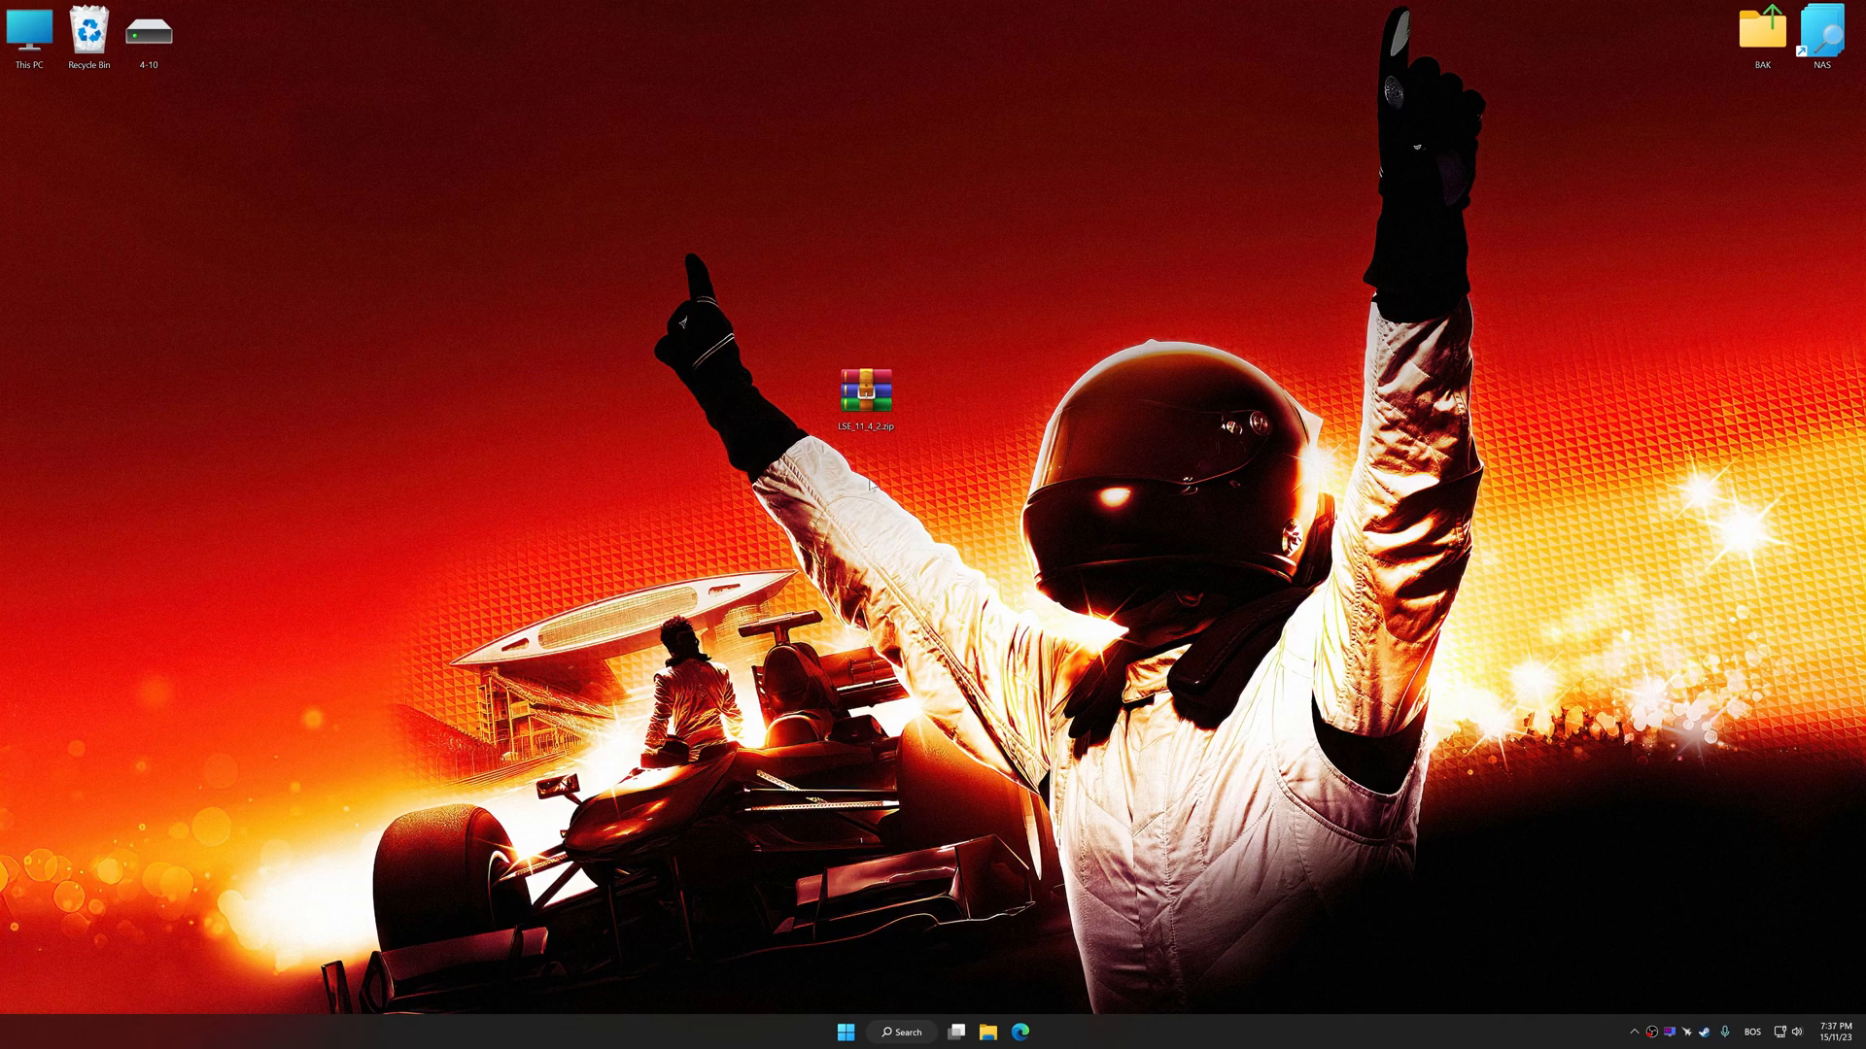
Extract the LSE zip's installer, Change.log, How to install.txt and Redist folder to the desktop
double_click(864, 393)
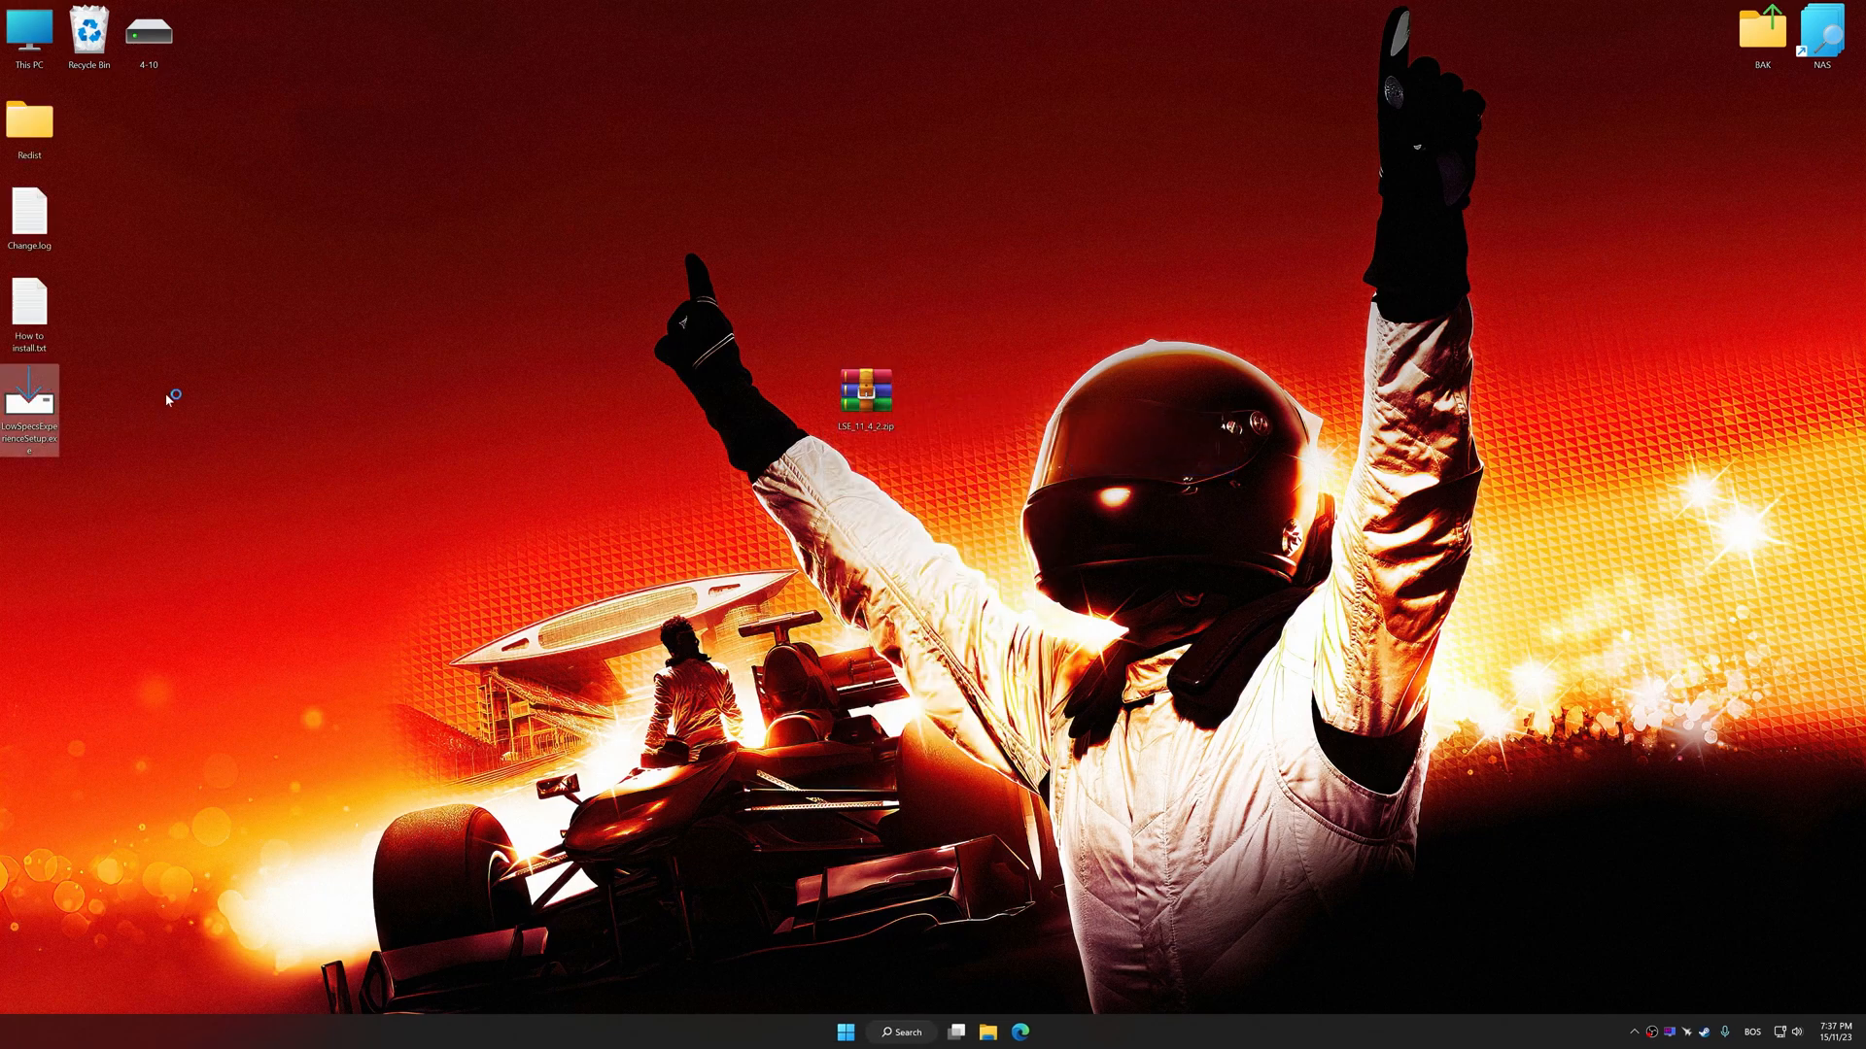
Run LowSpecsExperienceSetup.exe and accept the license agreement to install Low Specs Experience
double_click(30, 399)
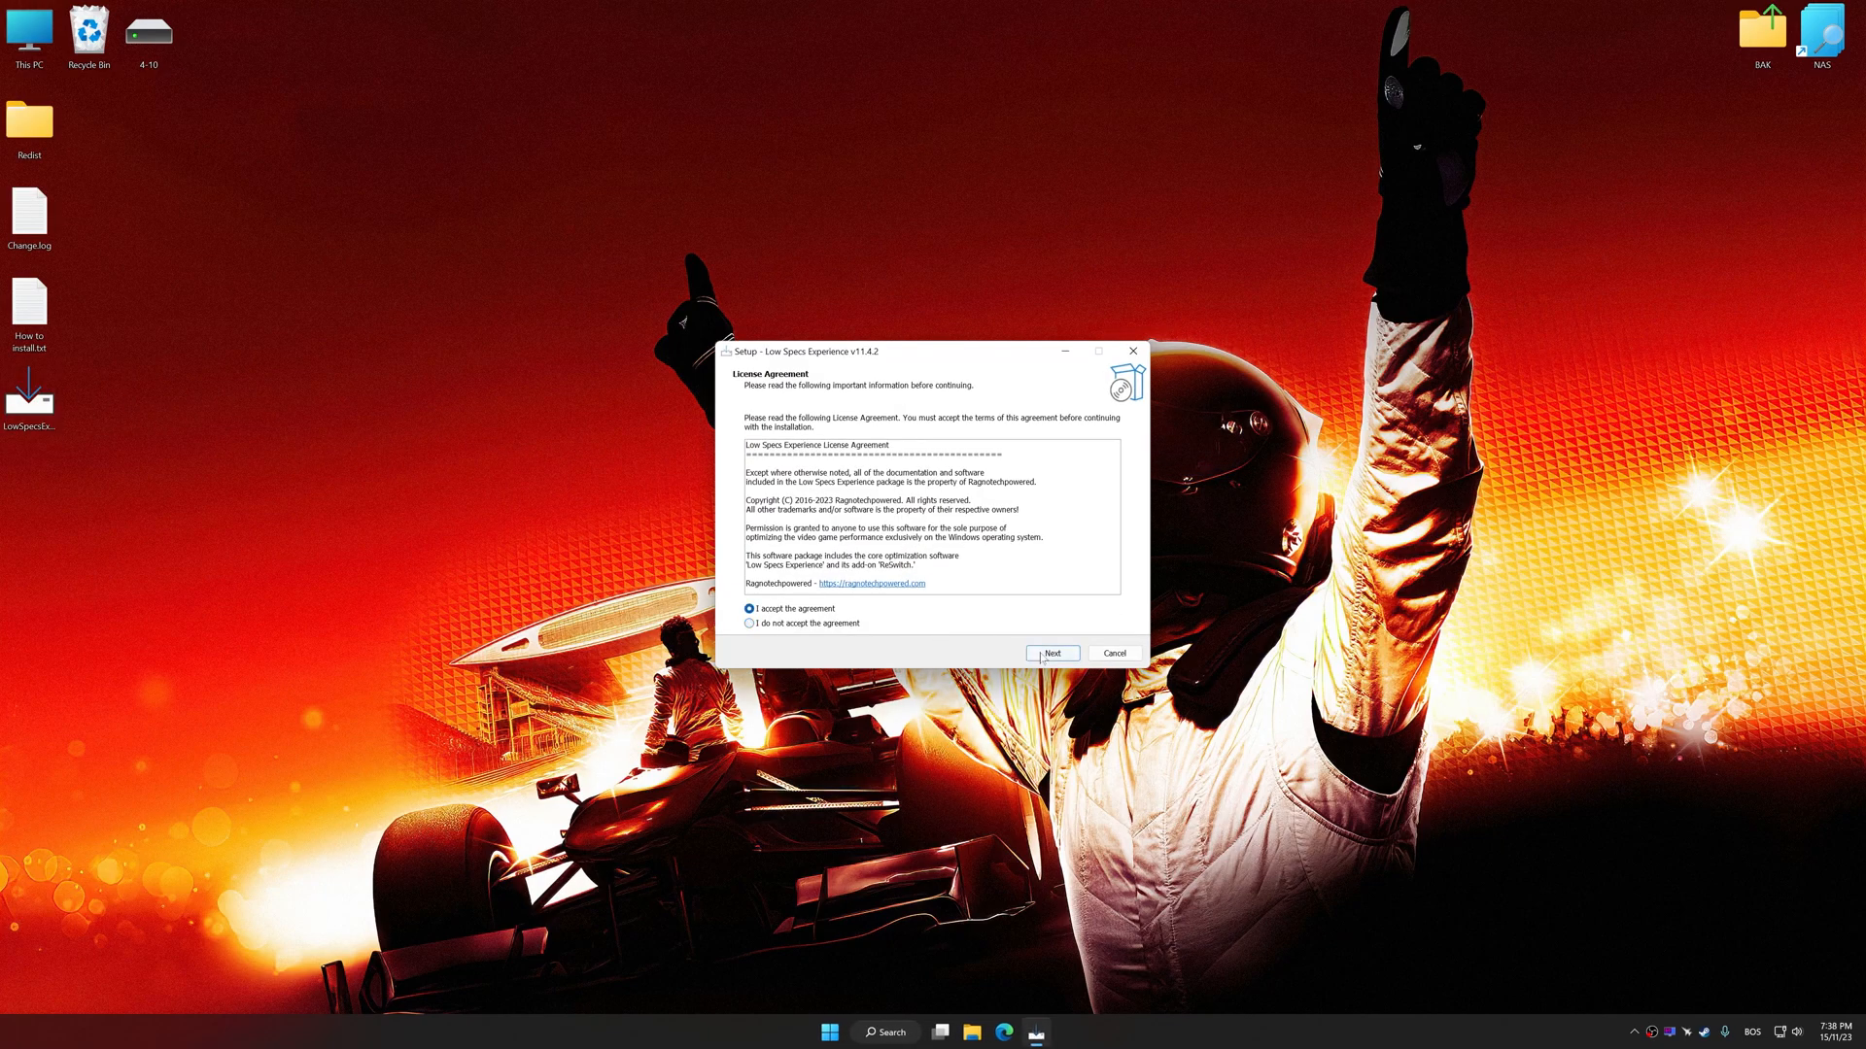
click(1051, 652)
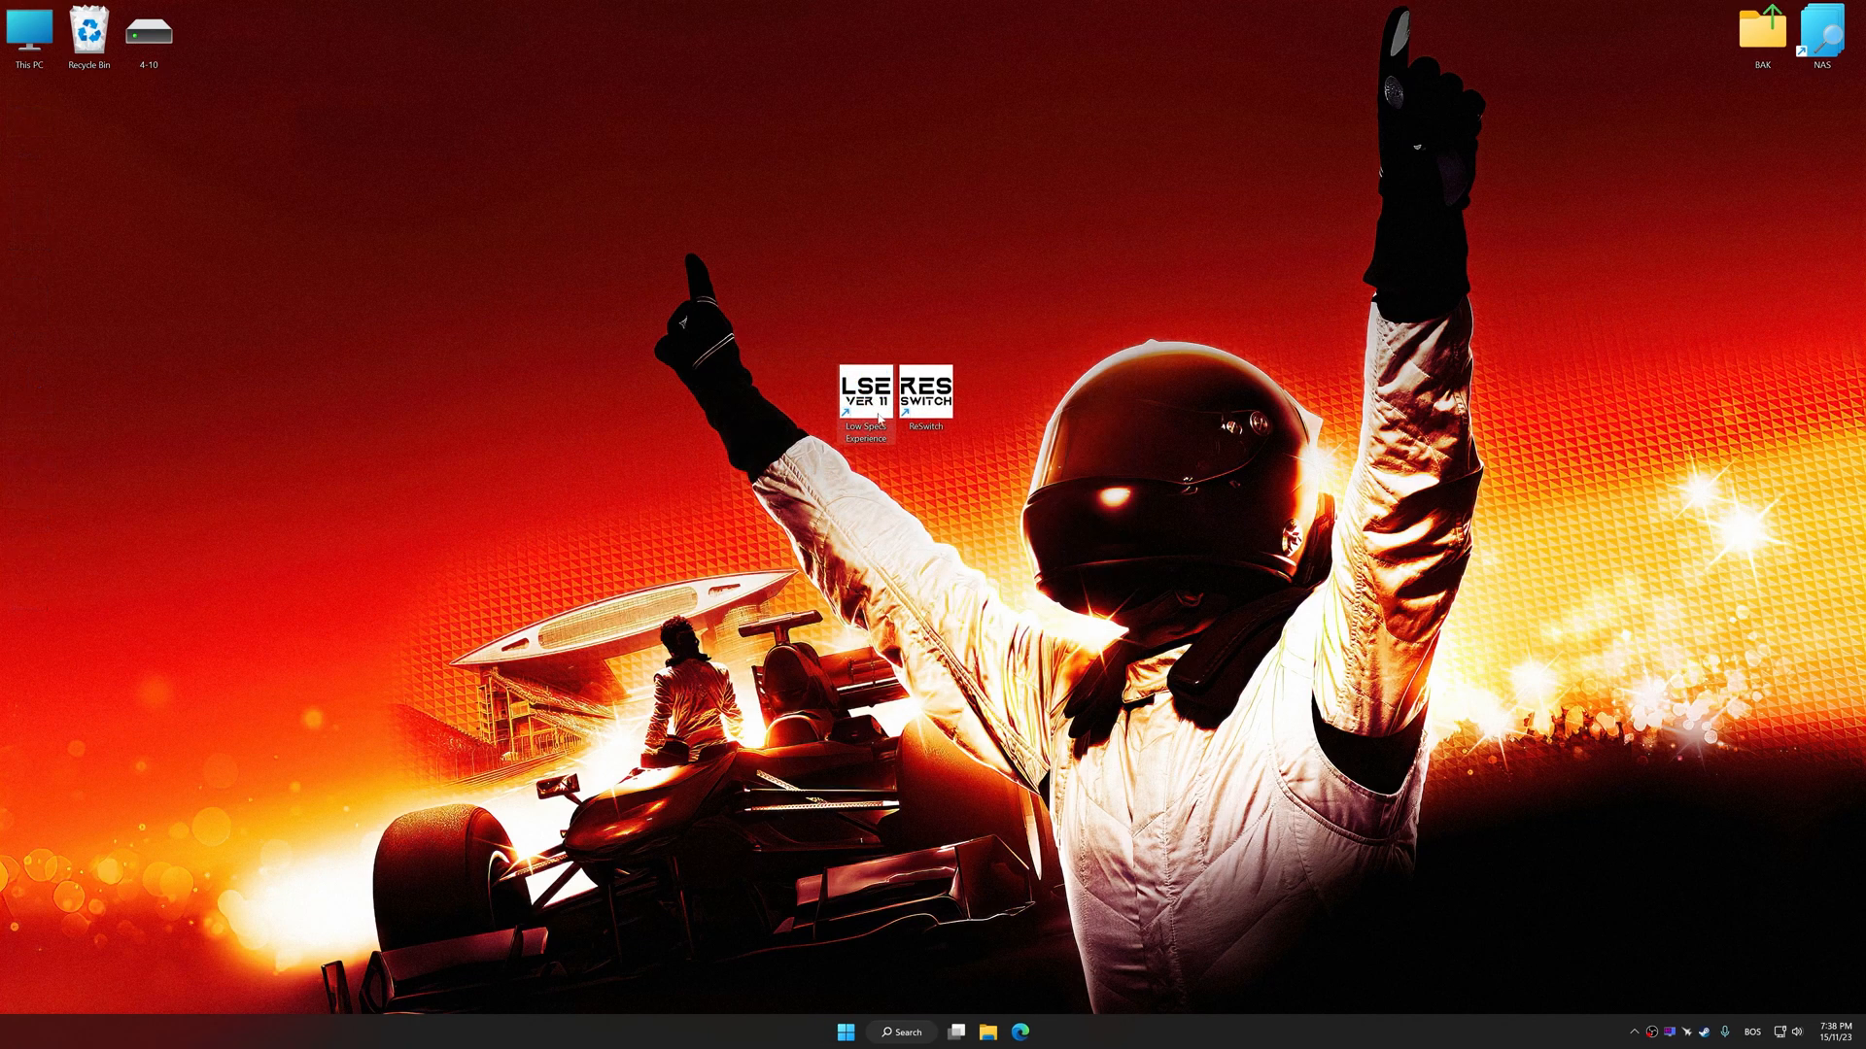
Launch Low Specs Experience from its desktop shortcut and open the Optimization Catalog
double_click(863, 392)
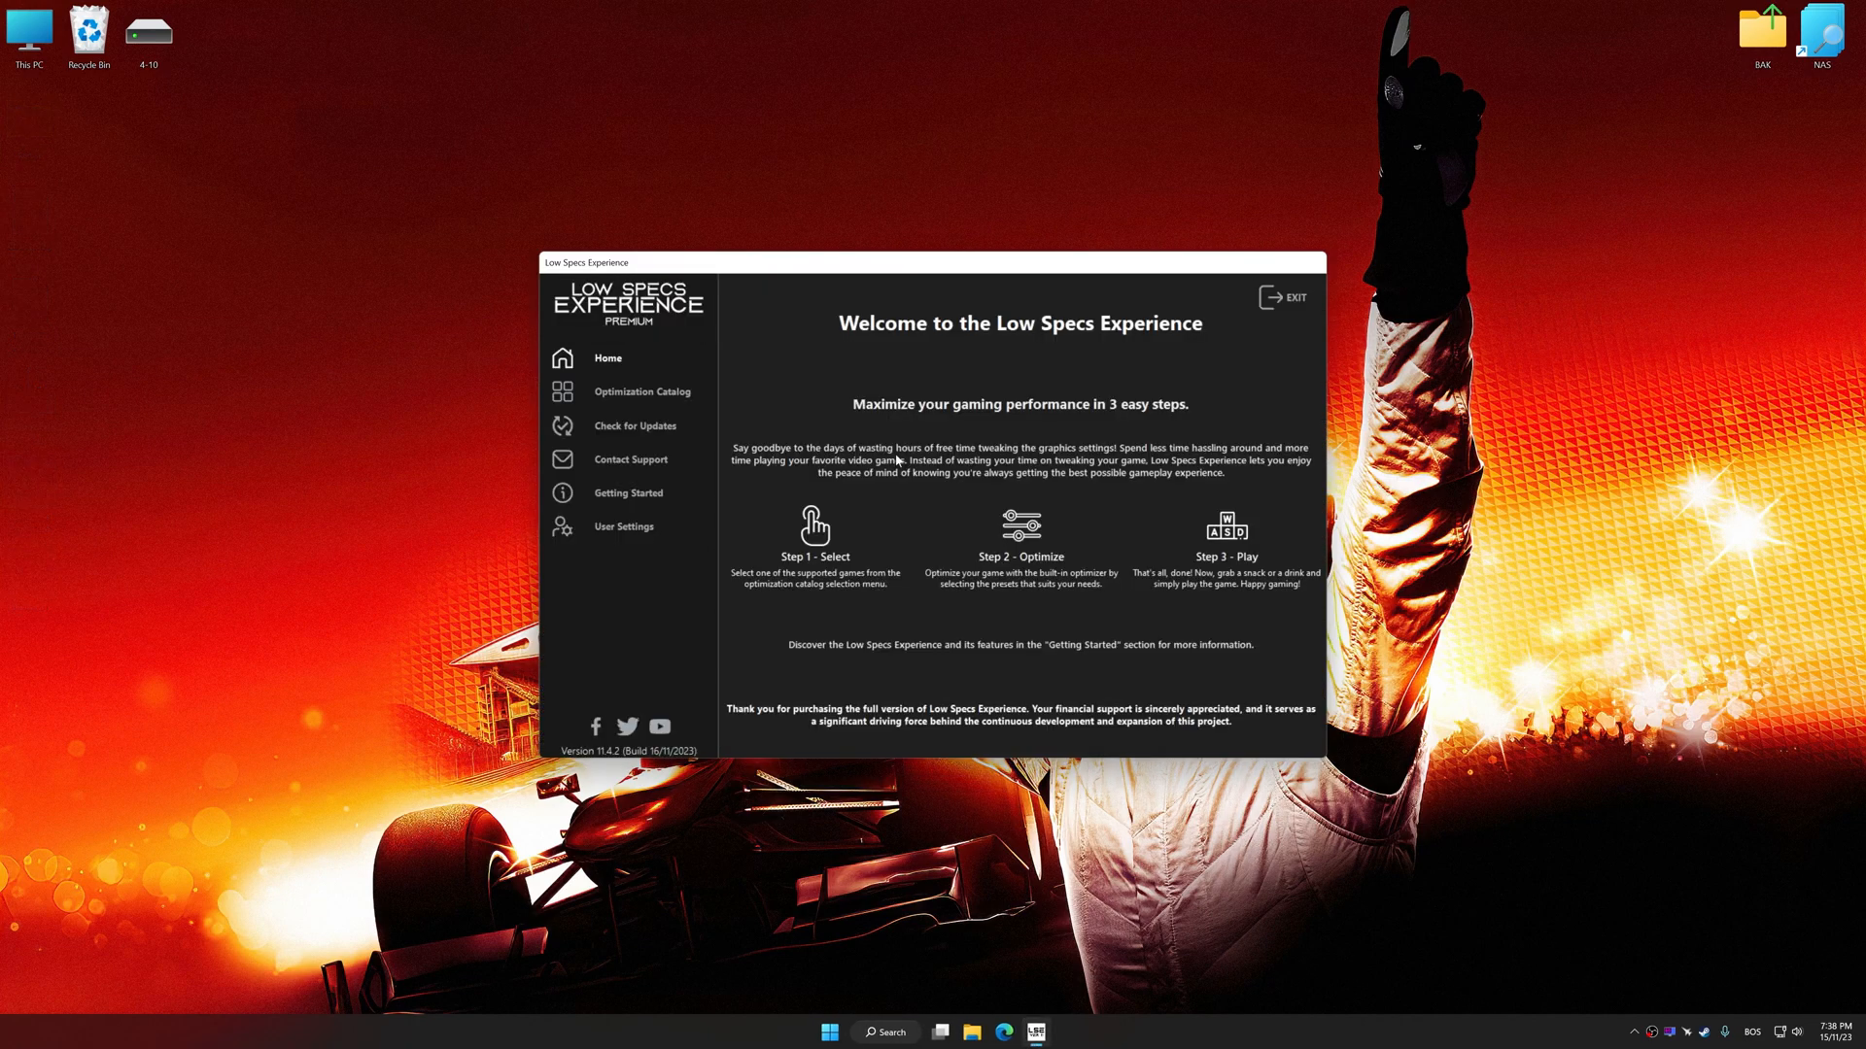
click(641, 391)
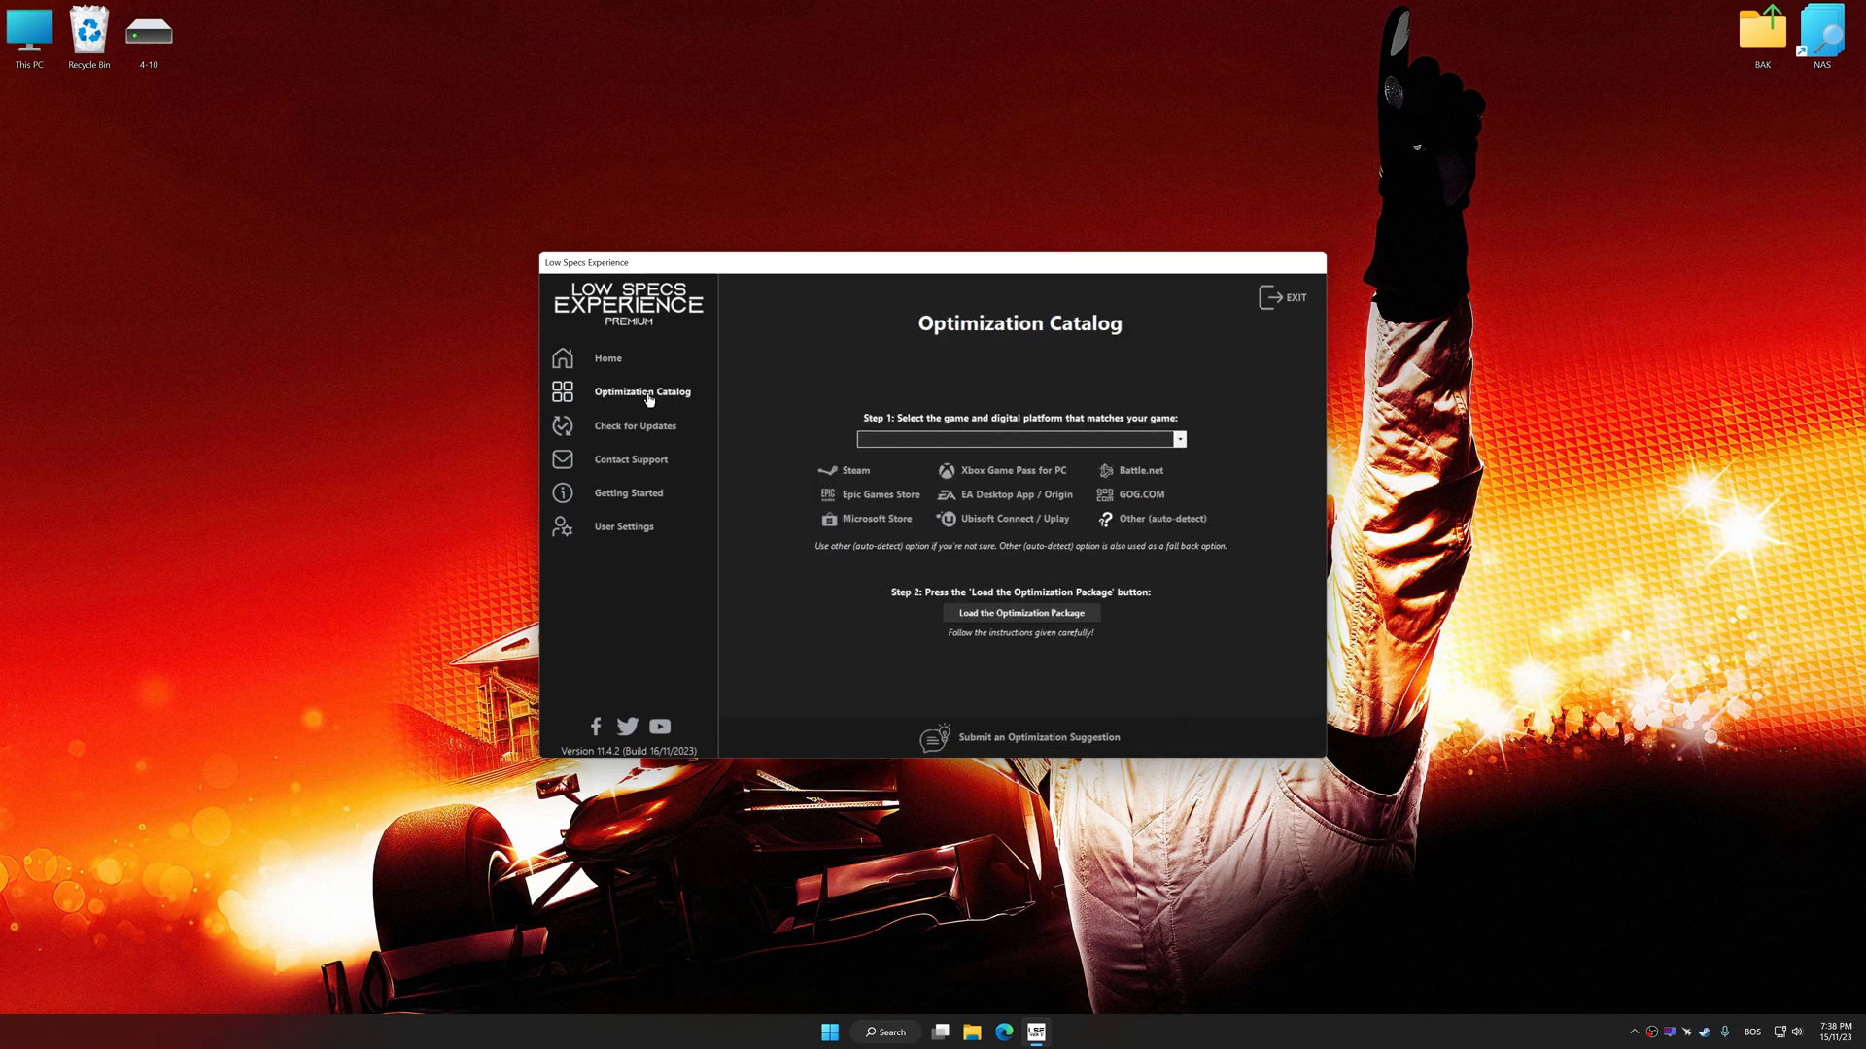
mouse_move(847, 477)
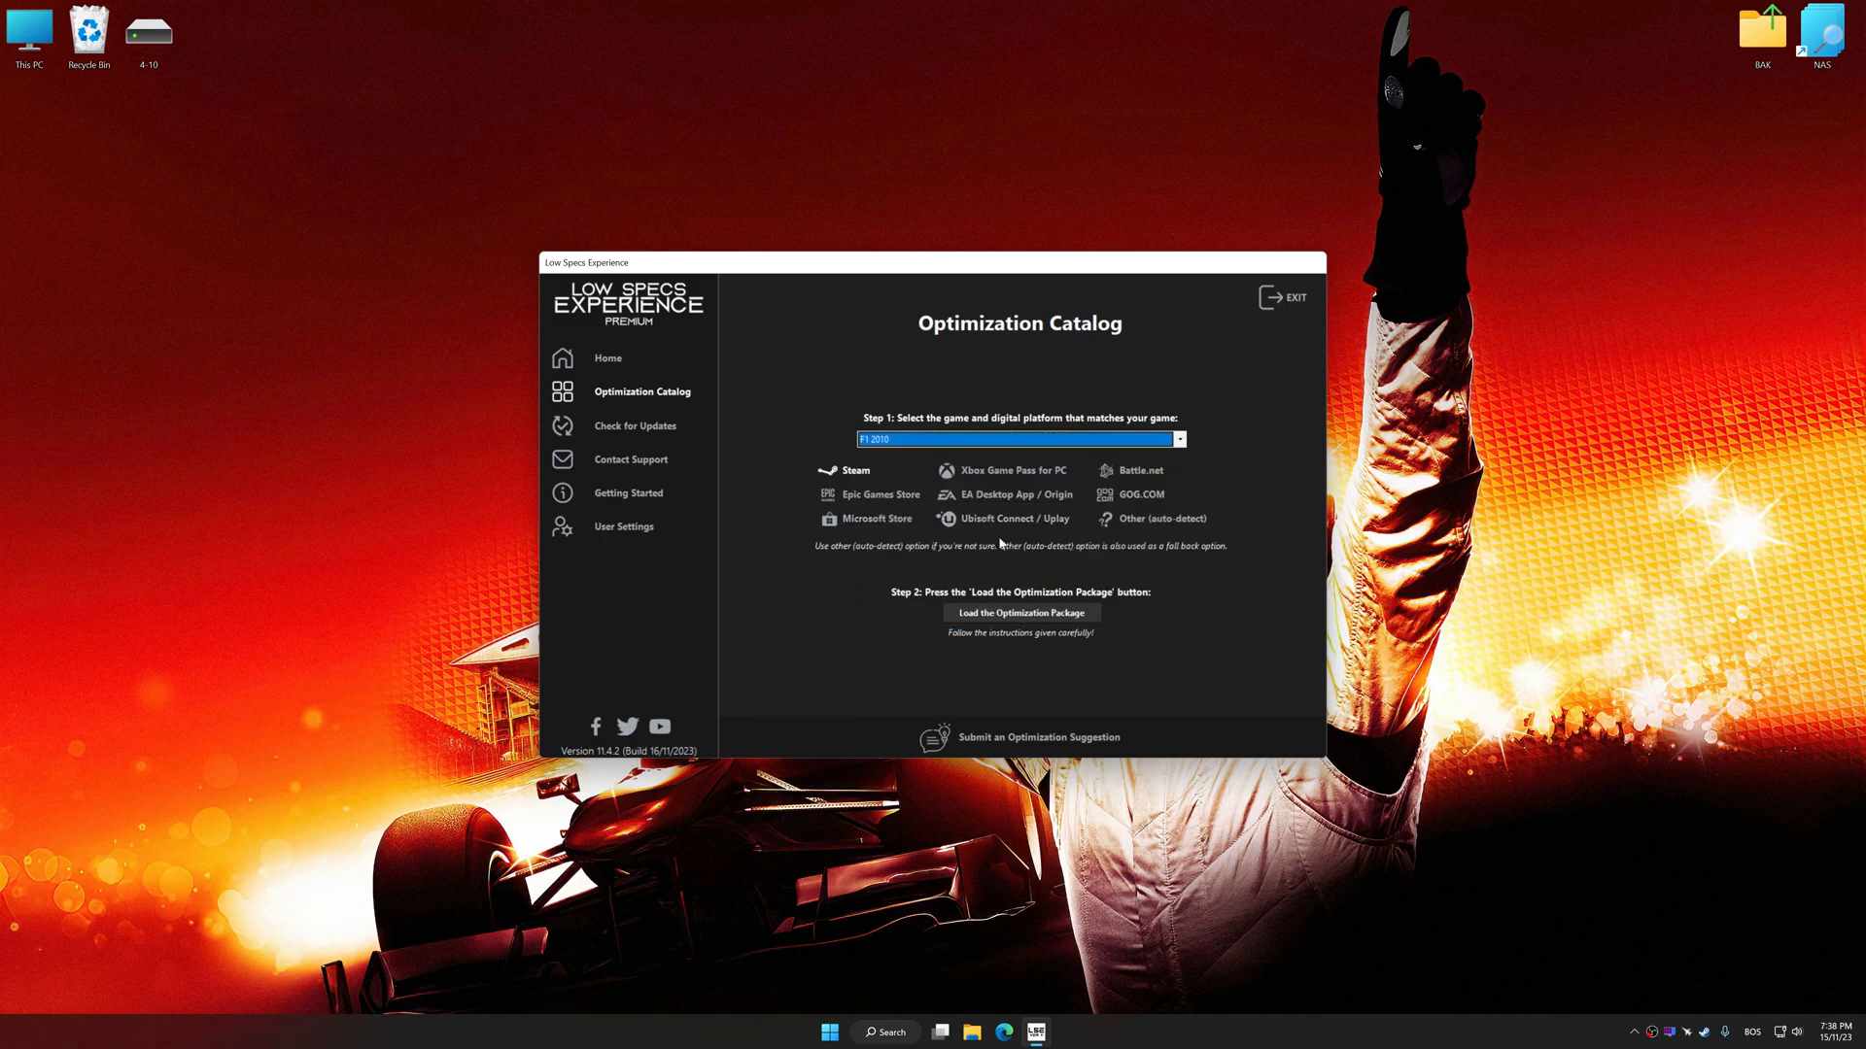
mouse_move(1013, 614)
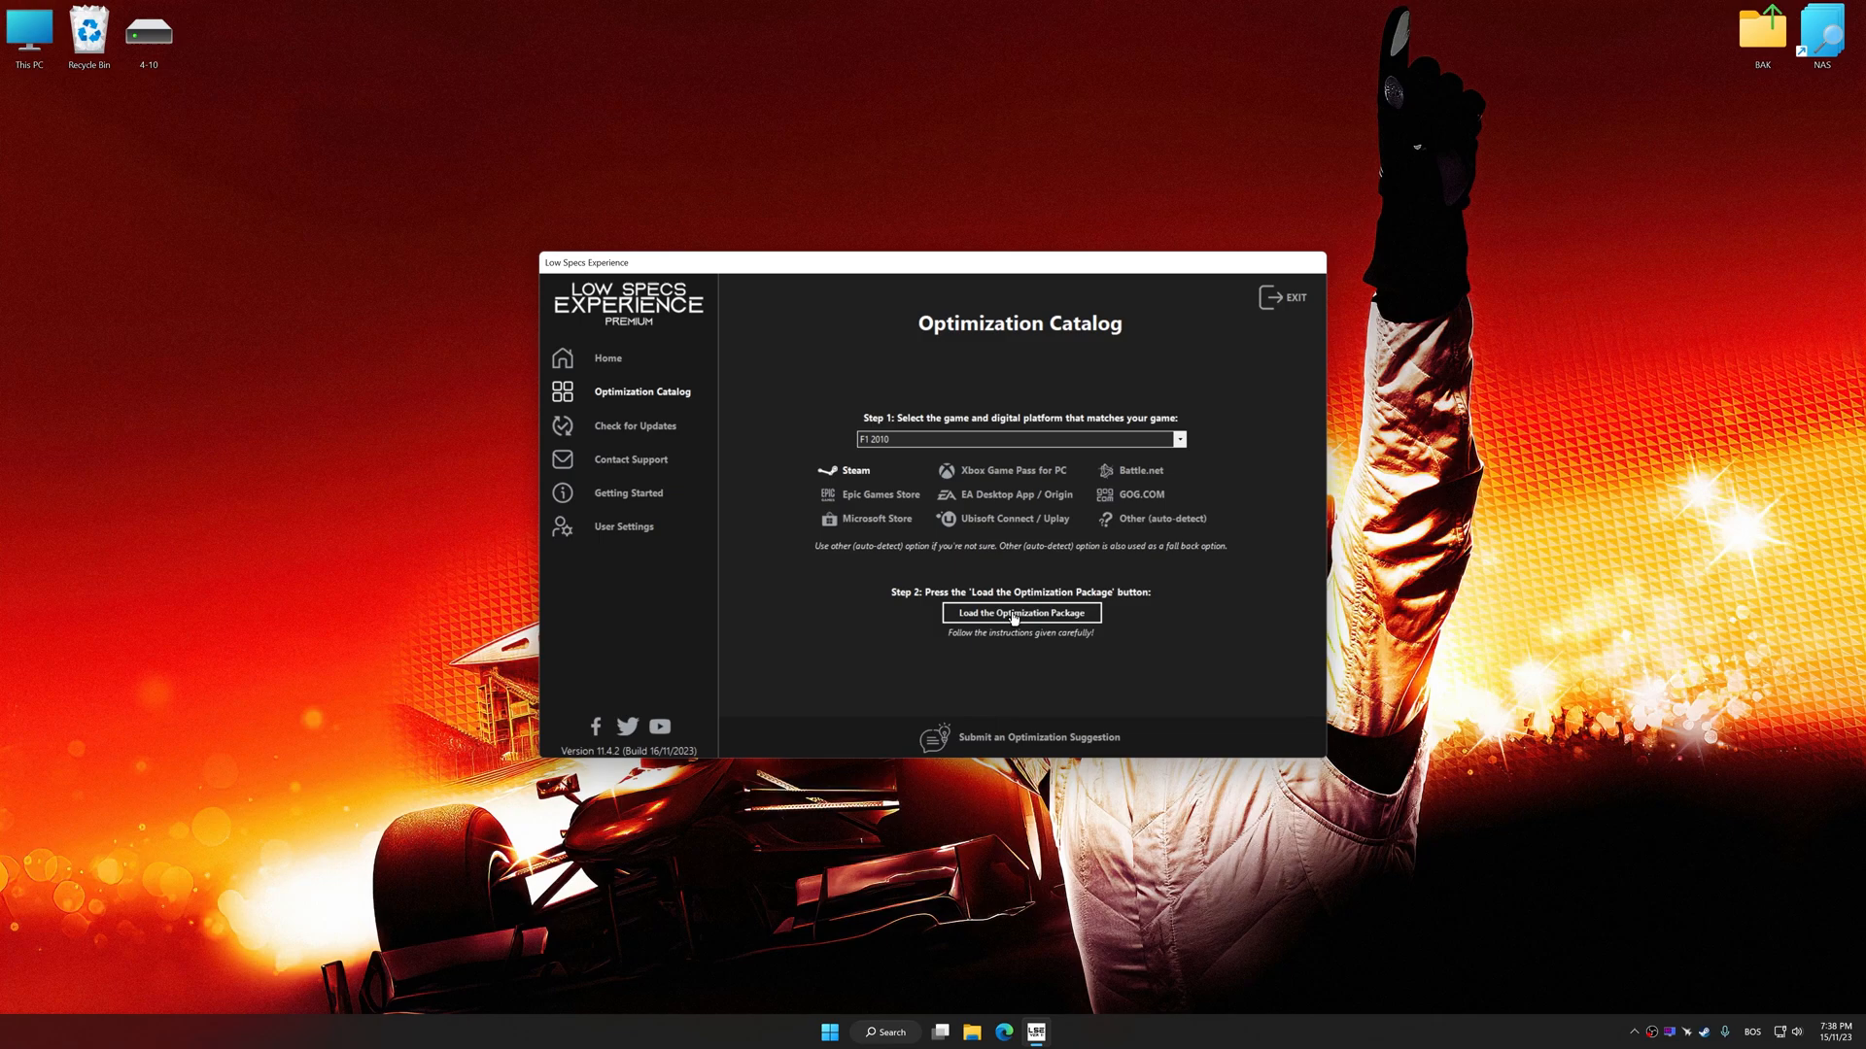
Load the F1 2010 optimization package and acknowledge the supported game version notice
click(1019, 613)
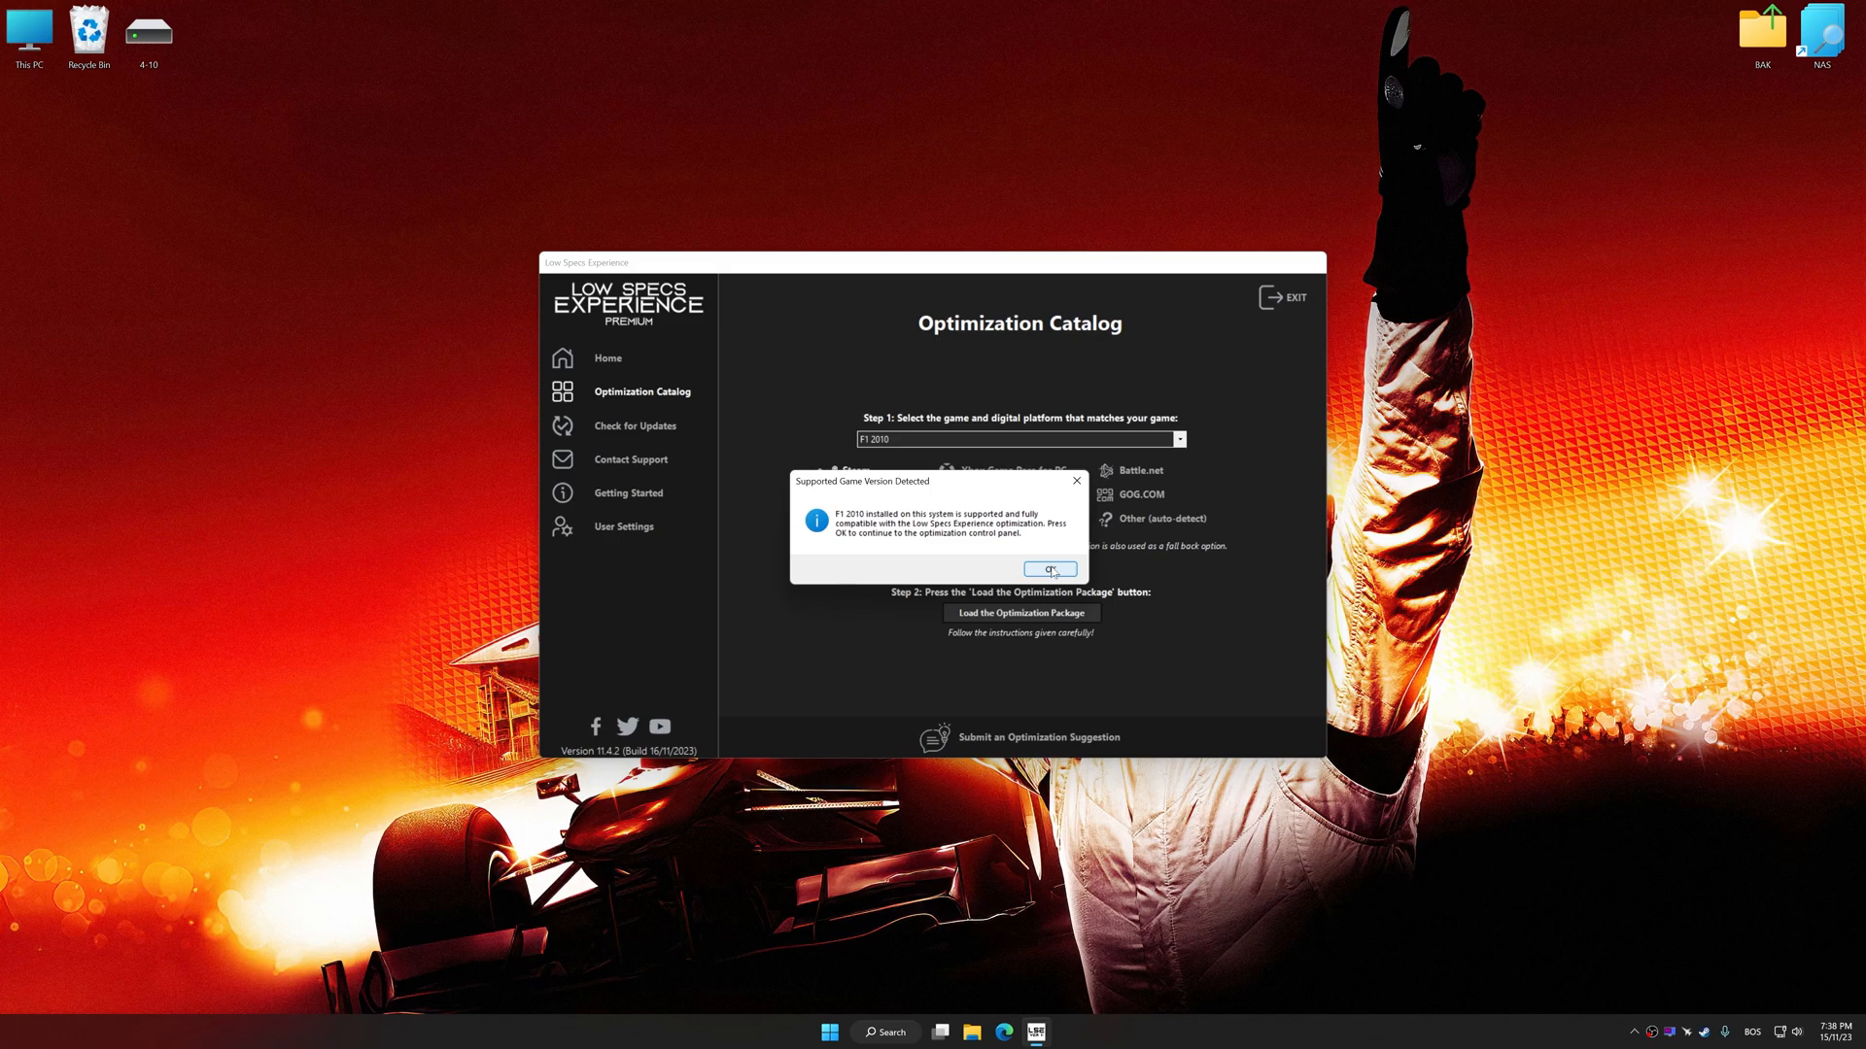
click(1047, 569)
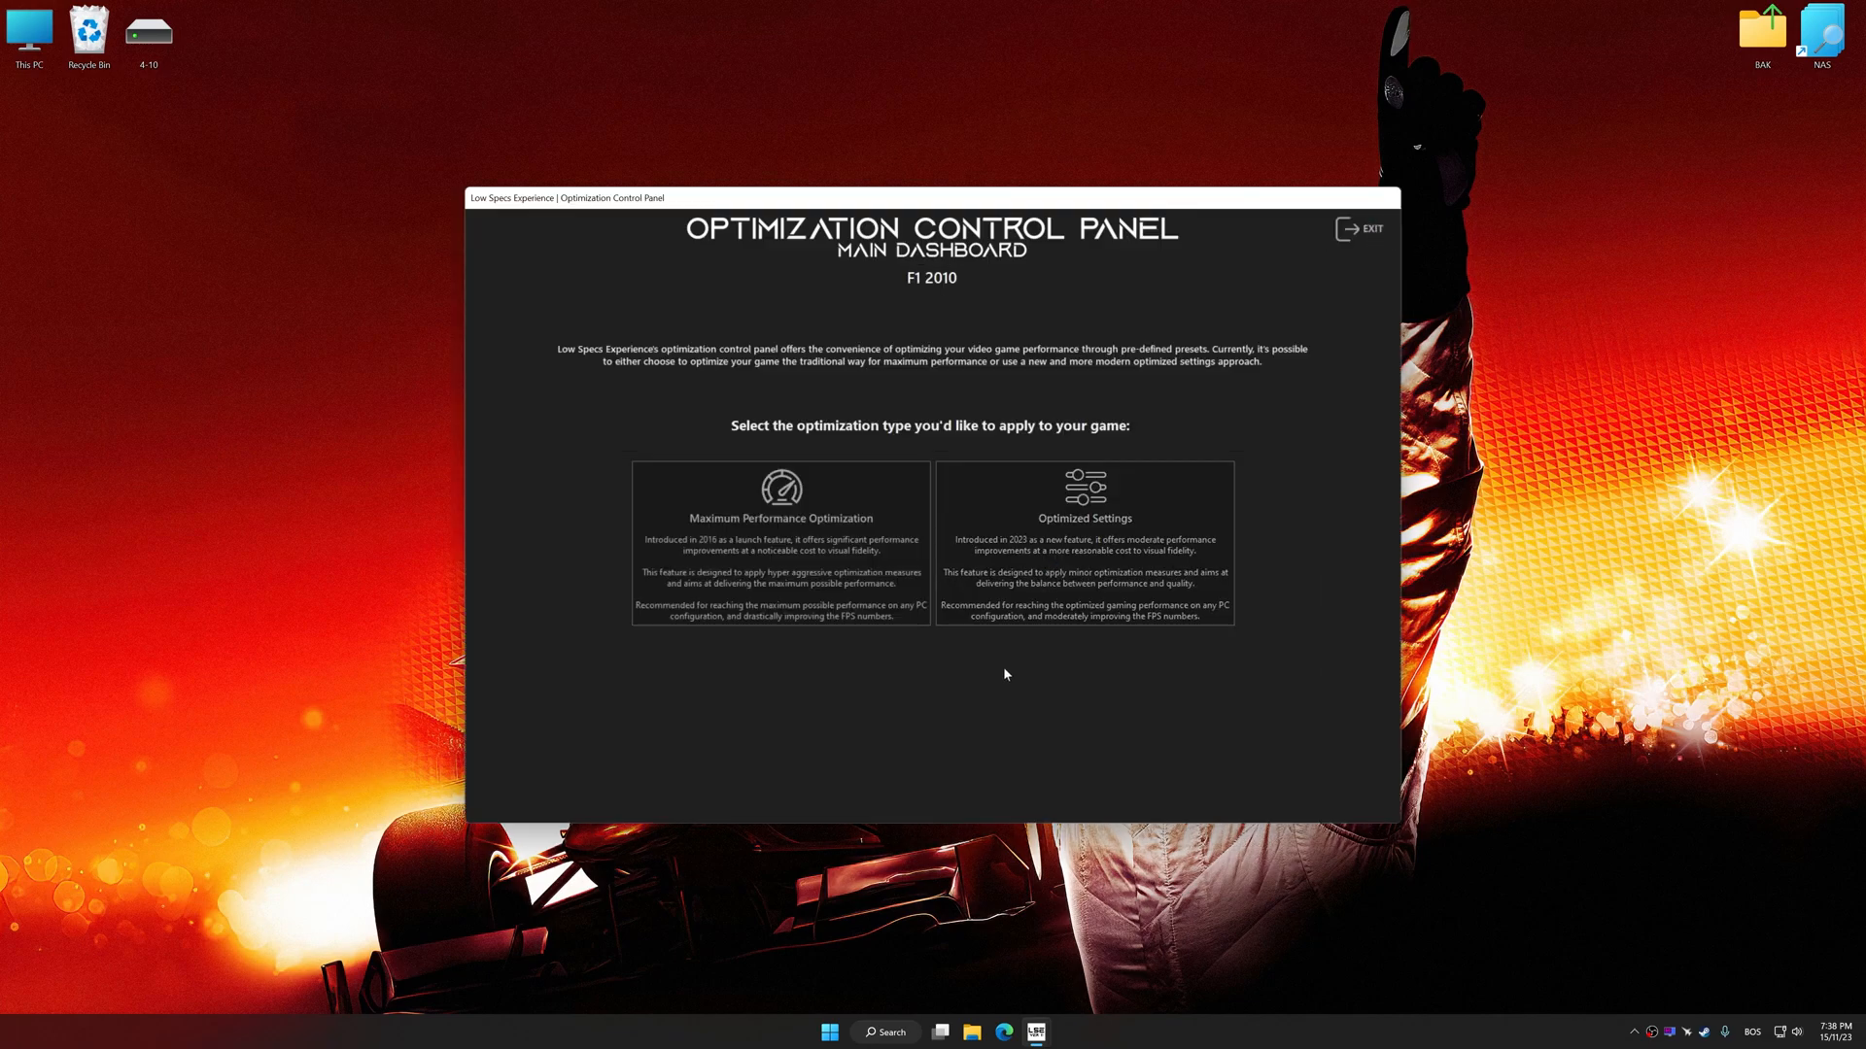
Choose Optimized Settings with the Ultra Performance preset and 5120 x 2880 resolution
click(1083, 535)
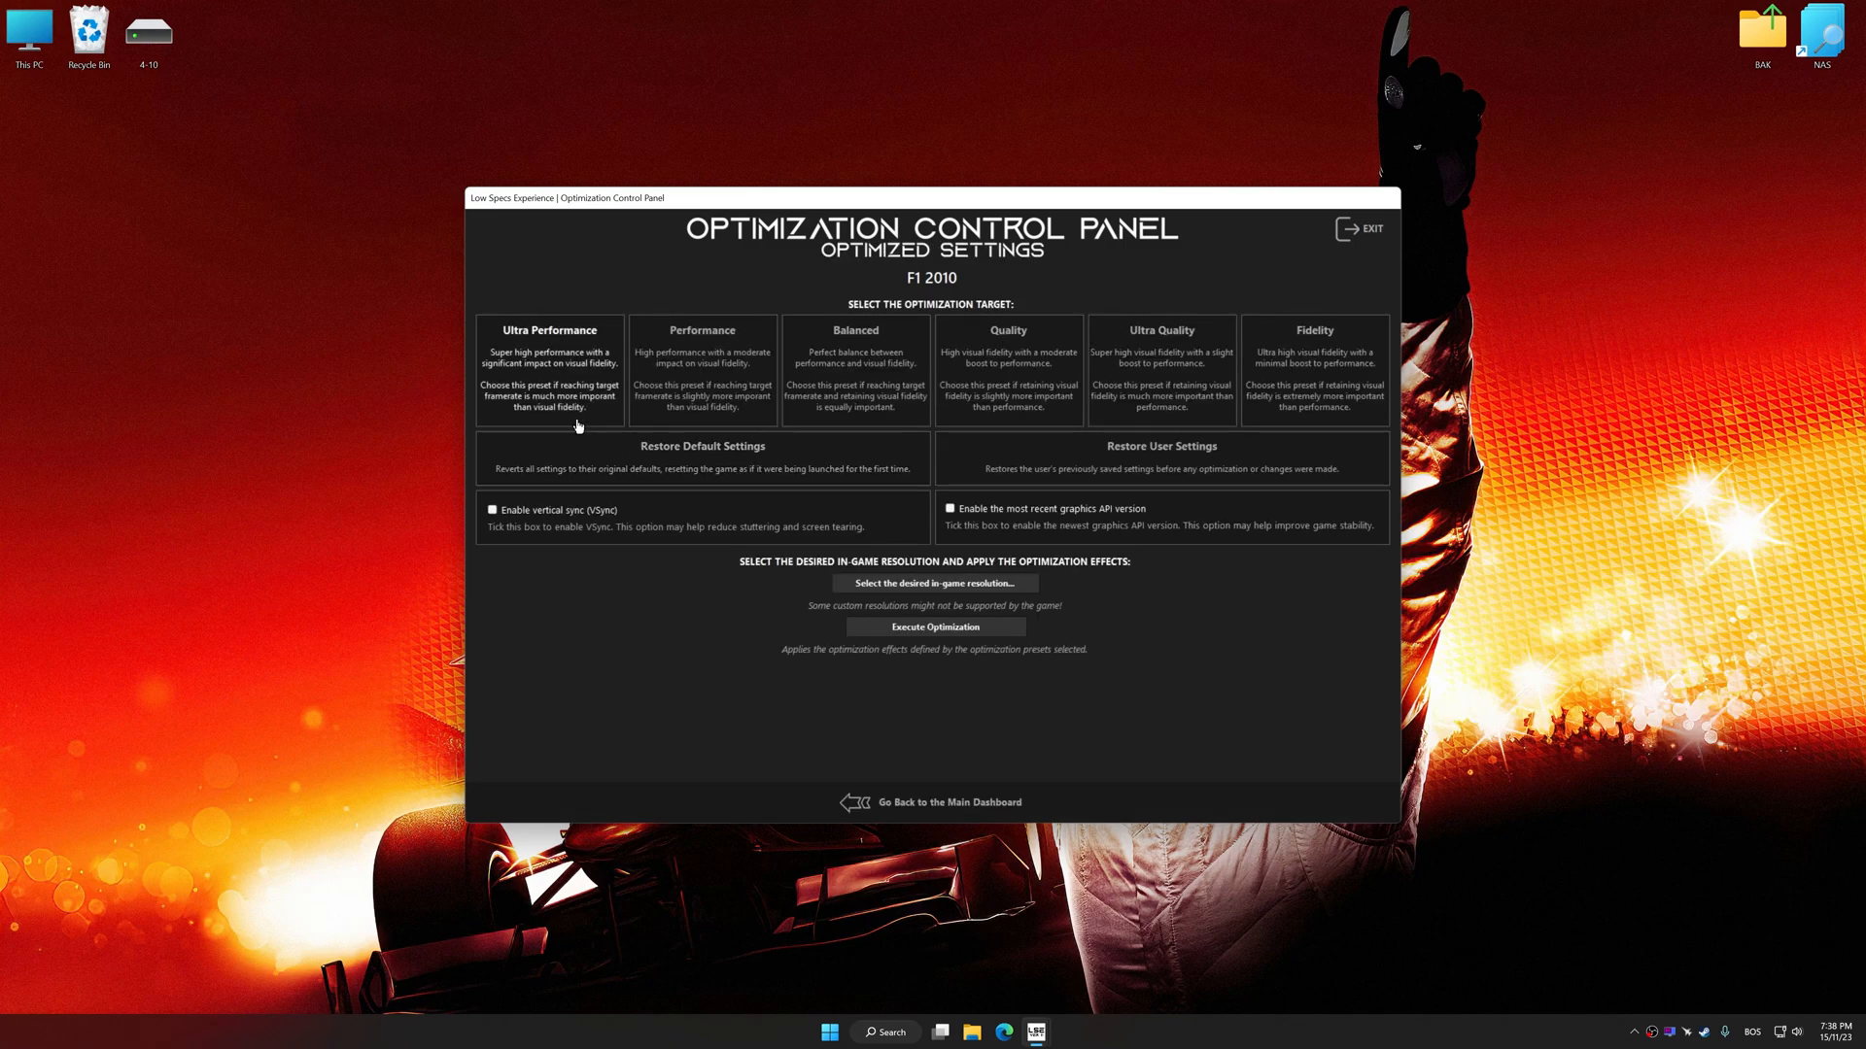
click(933, 583)
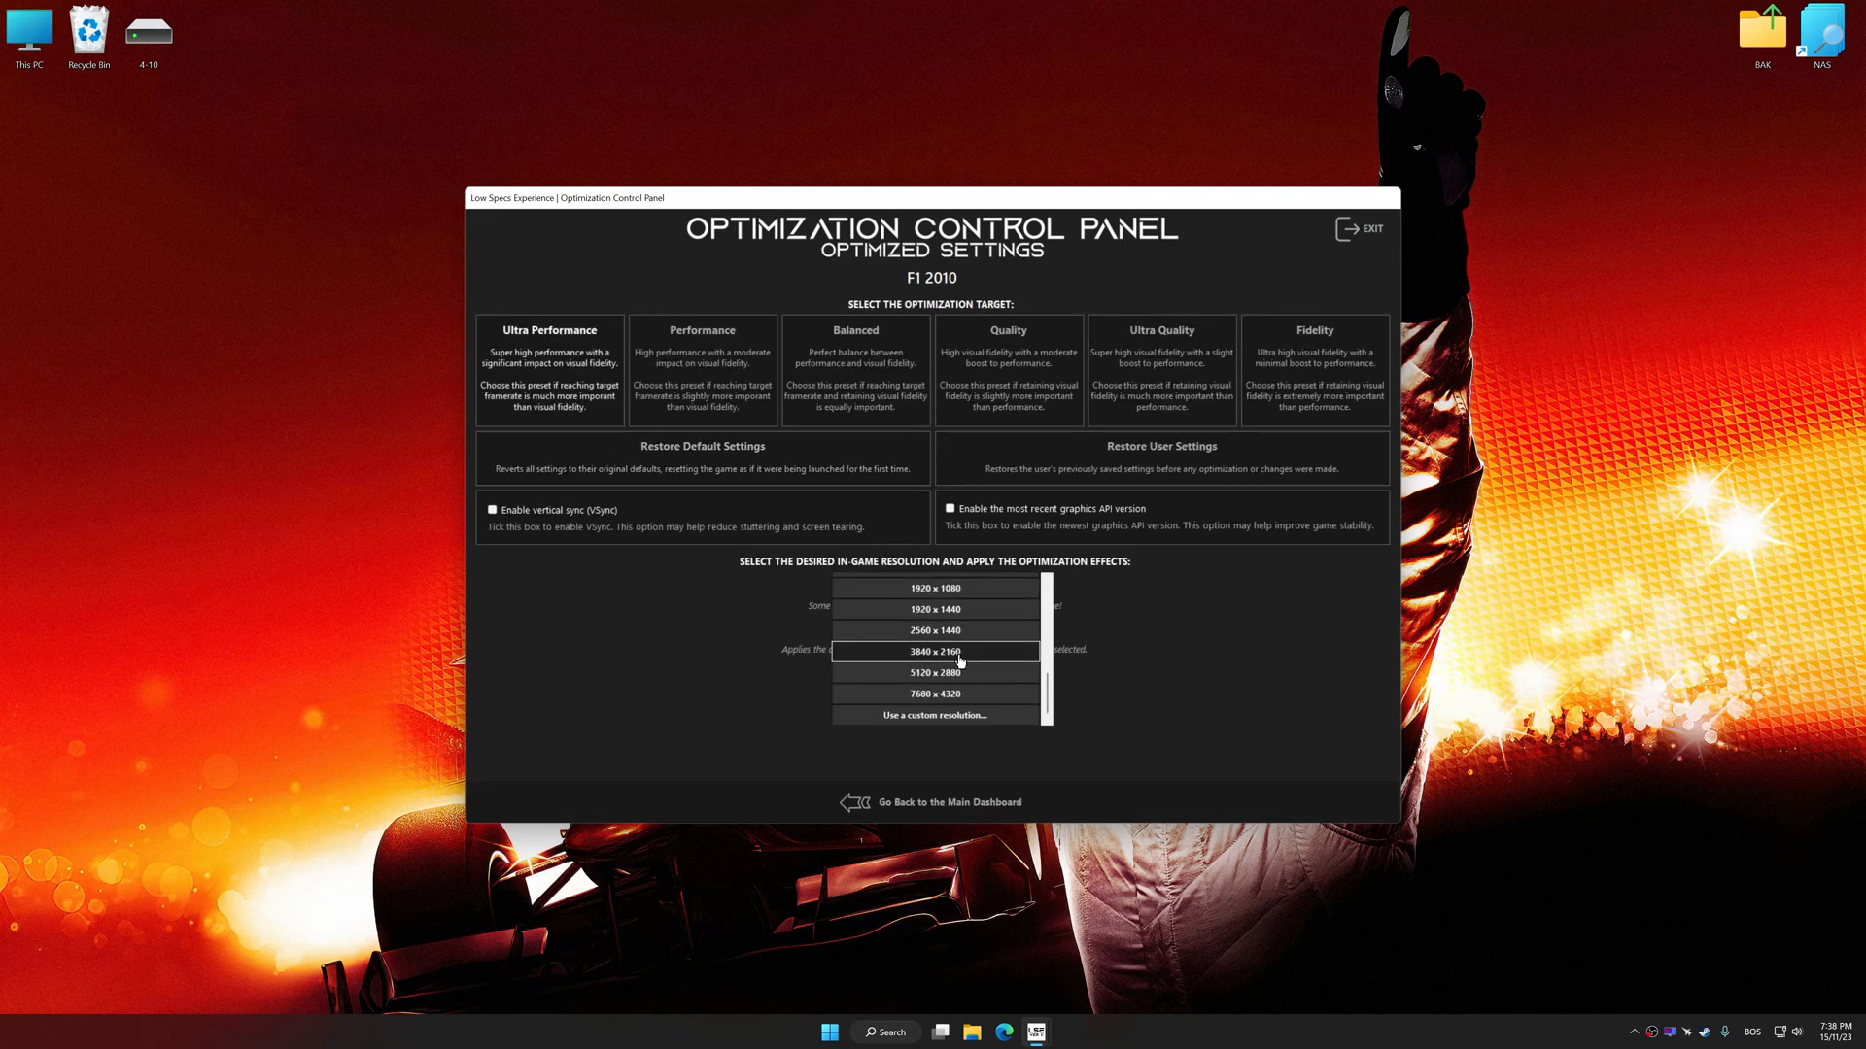
click(933, 672)
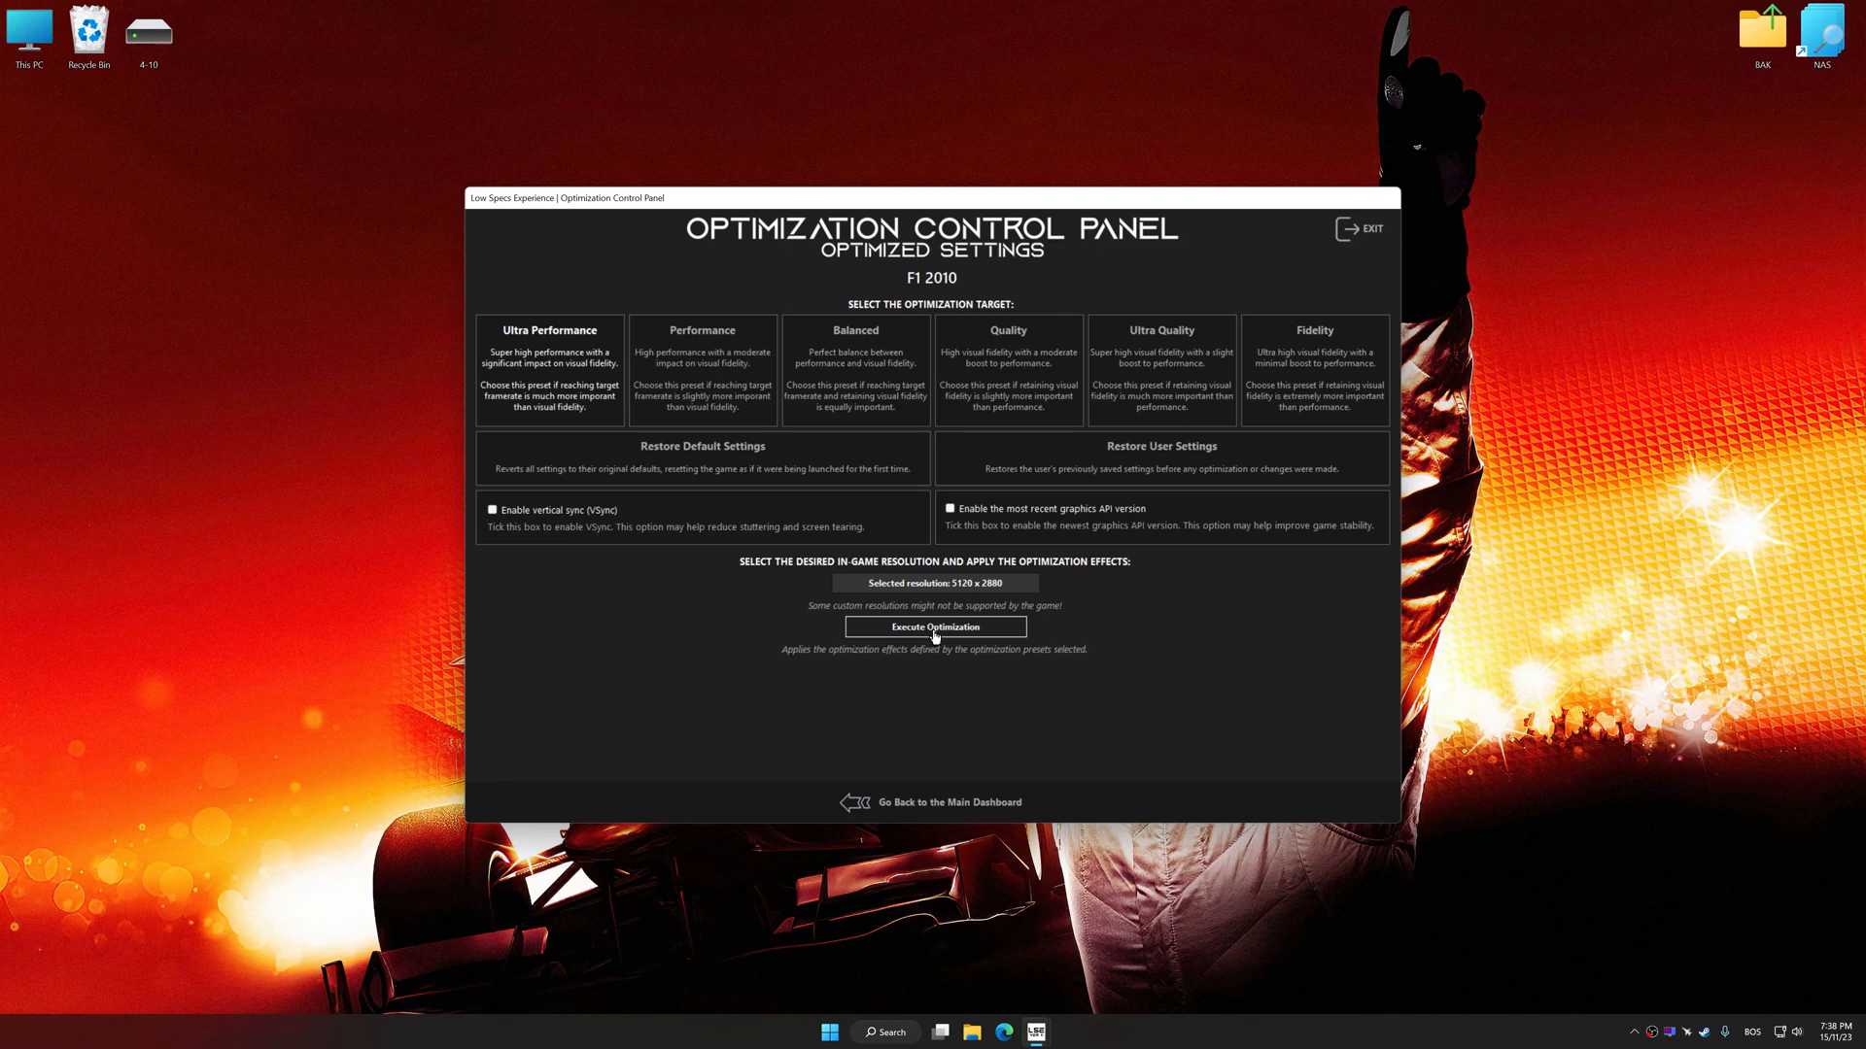
Execute the Ultra Performance optimization, then confirm restoring F1 2010's saved user settings
click(933, 627)
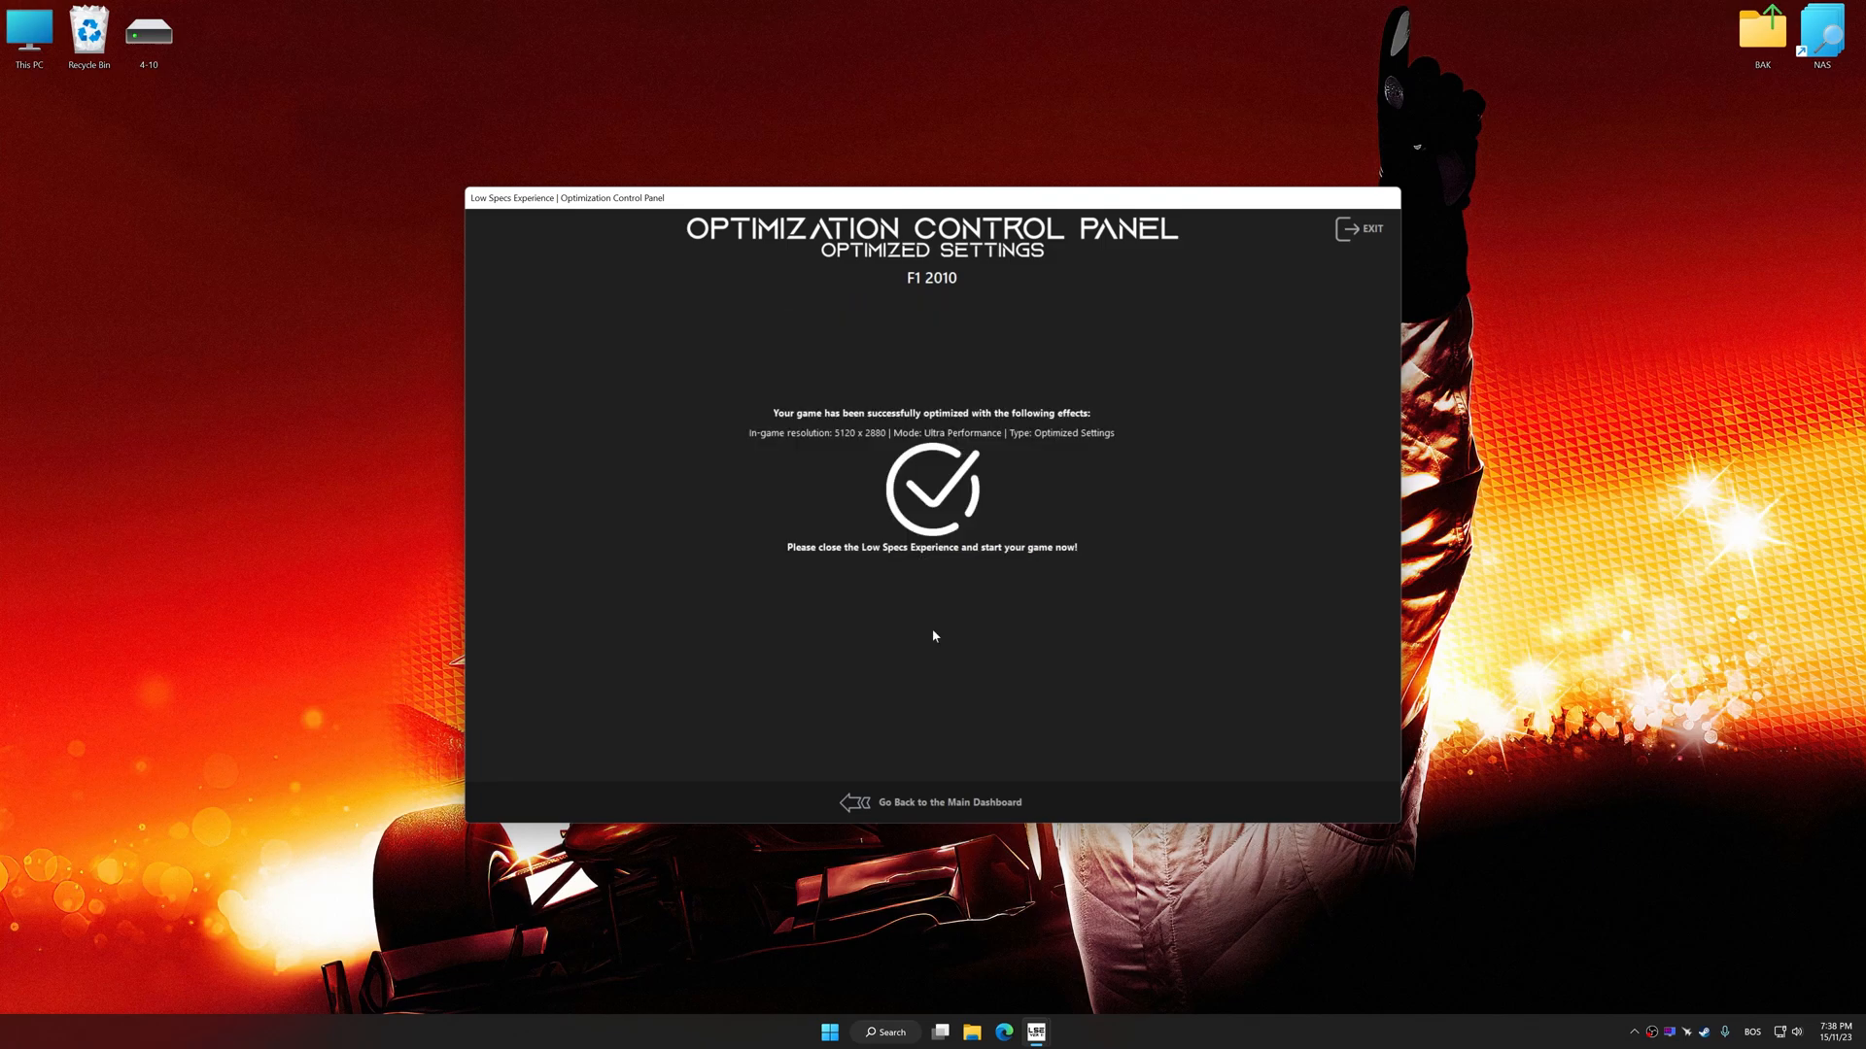
click(949, 801)
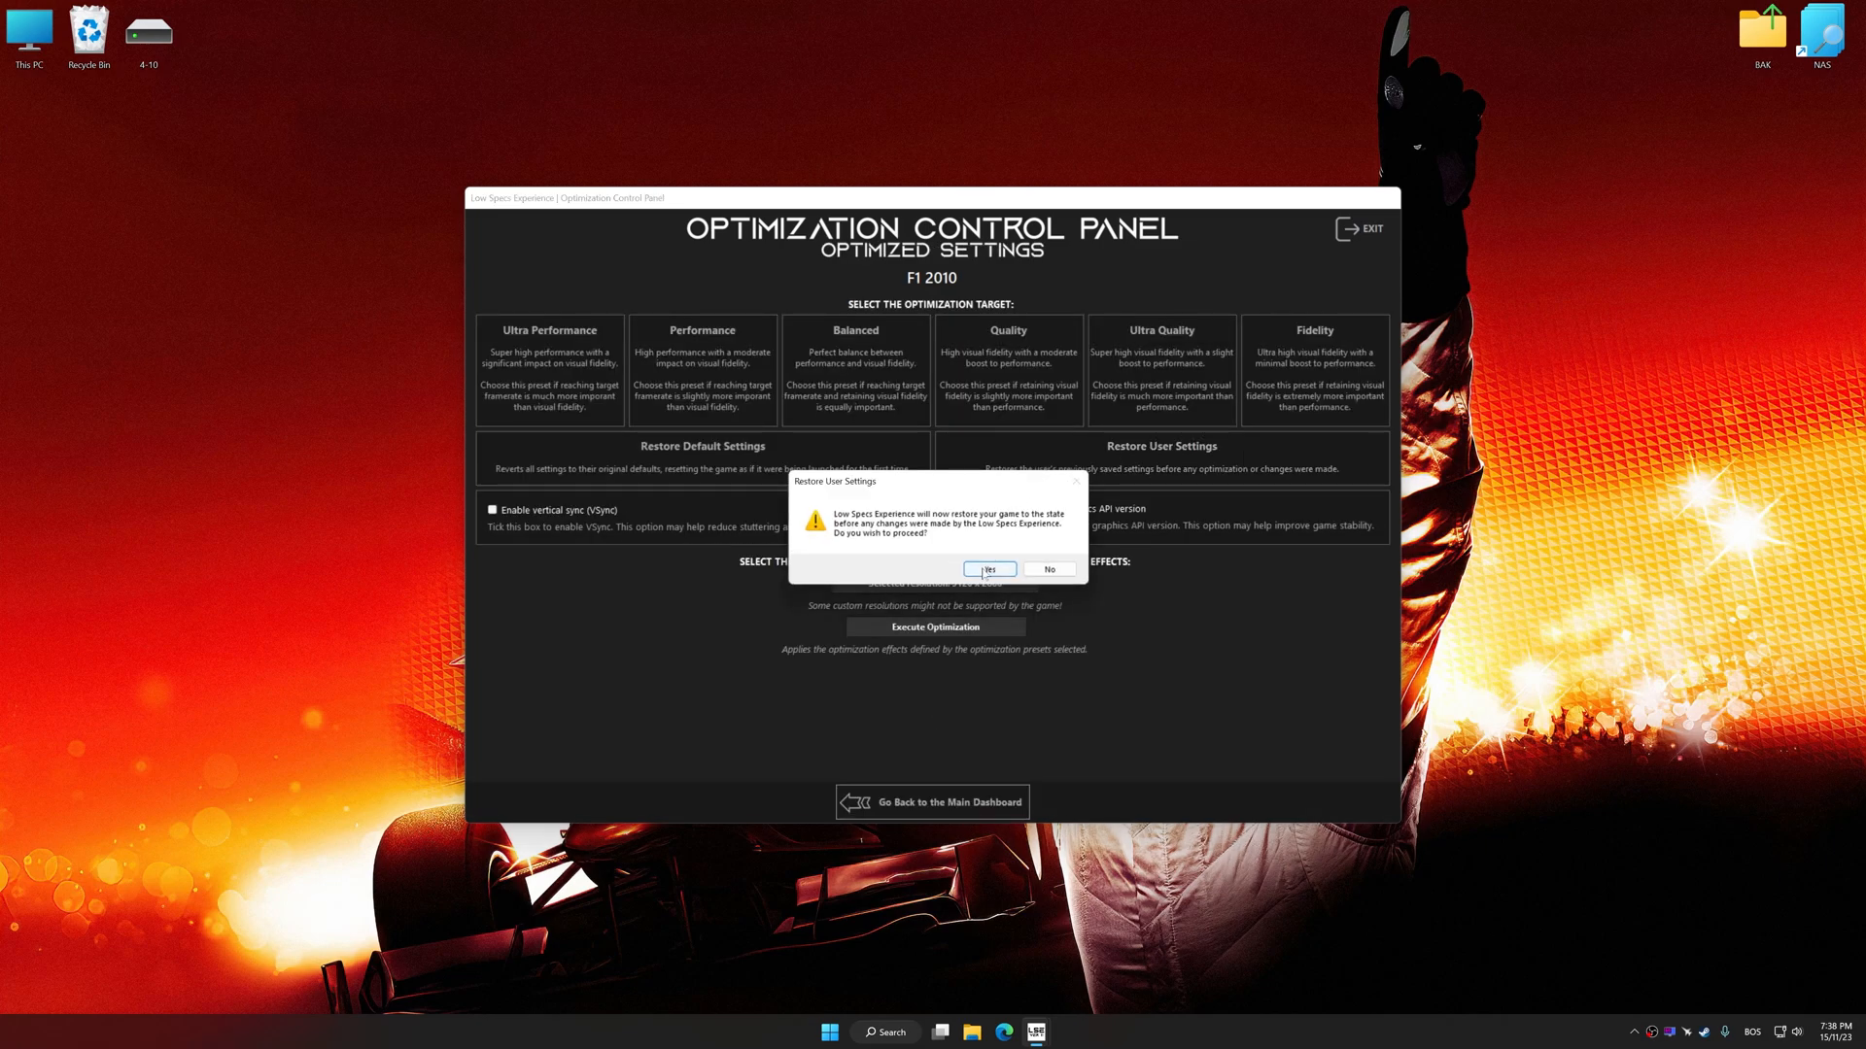
click(989, 568)
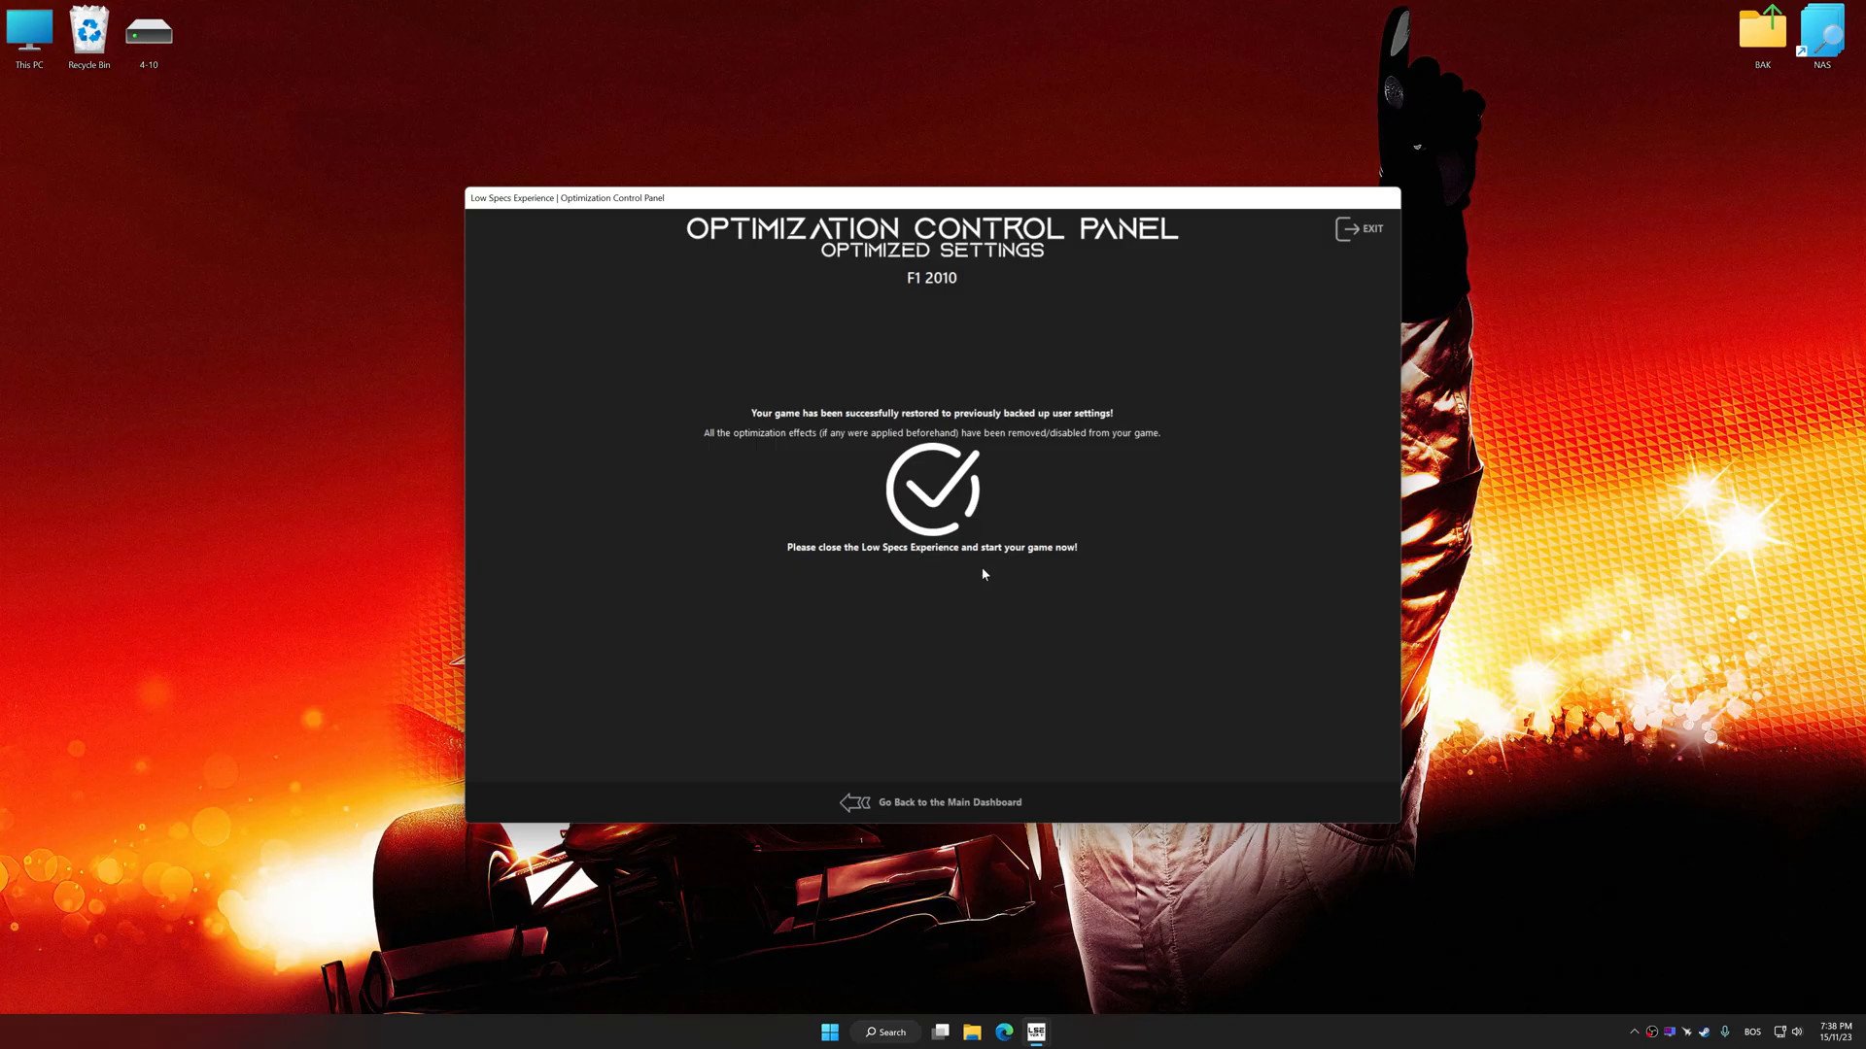